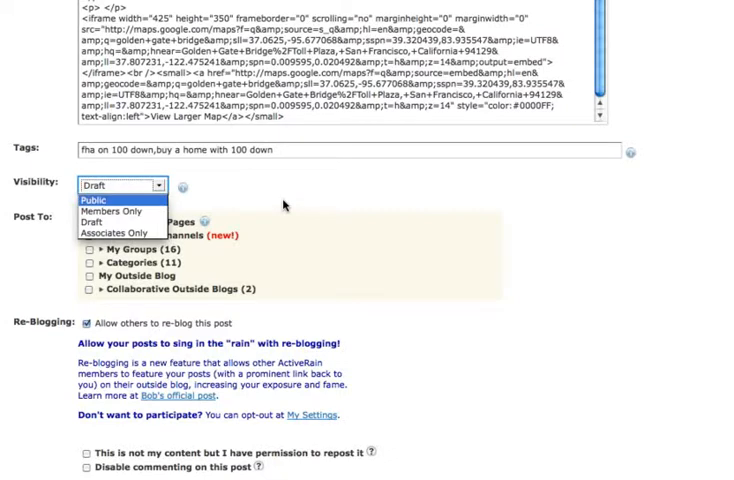
{"action": "mouse_move", "coordinate": [110, 210]}
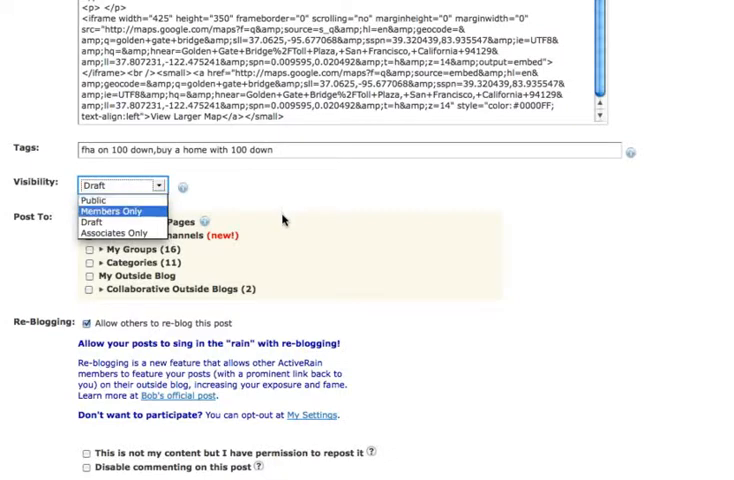
Keep the post as a draft and target Hyper-Local Pages with state Colorado
{"action": "left_click", "coordinate": [118, 186]}
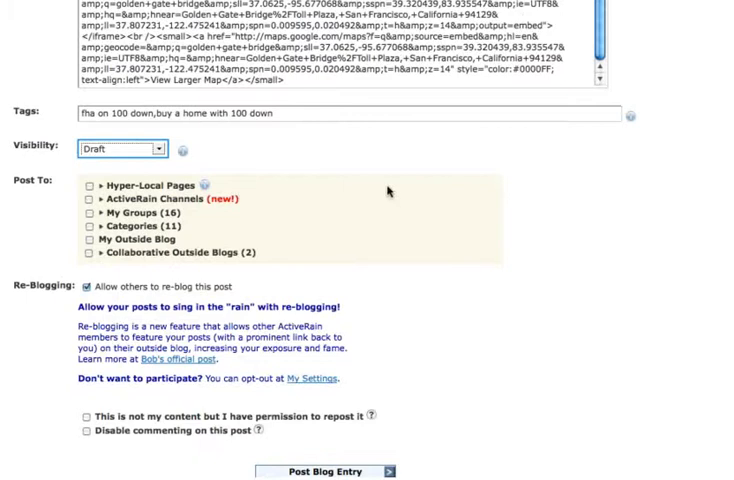
{"action": "mouse_move", "coordinate": [388, 192]}
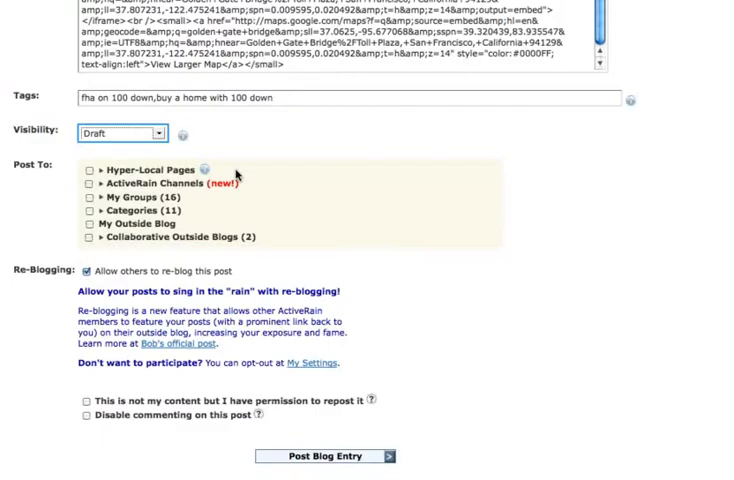
{"action": "left_click", "coordinate": [88, 170]}
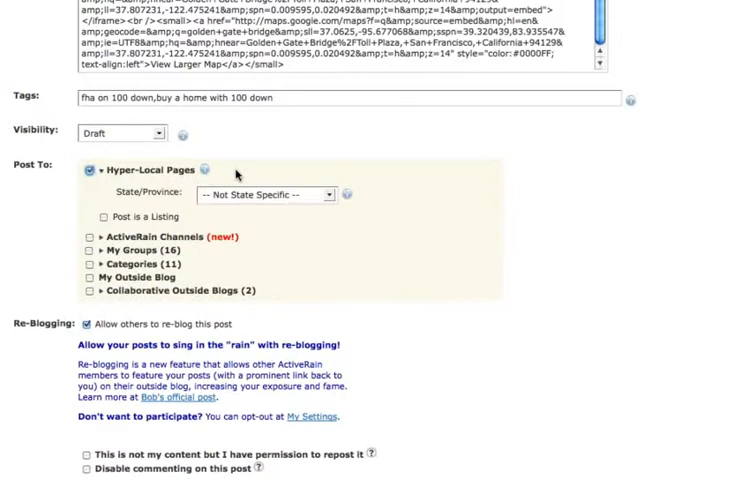
{"action": "mouse_move", "coordinate": [344, 200]}
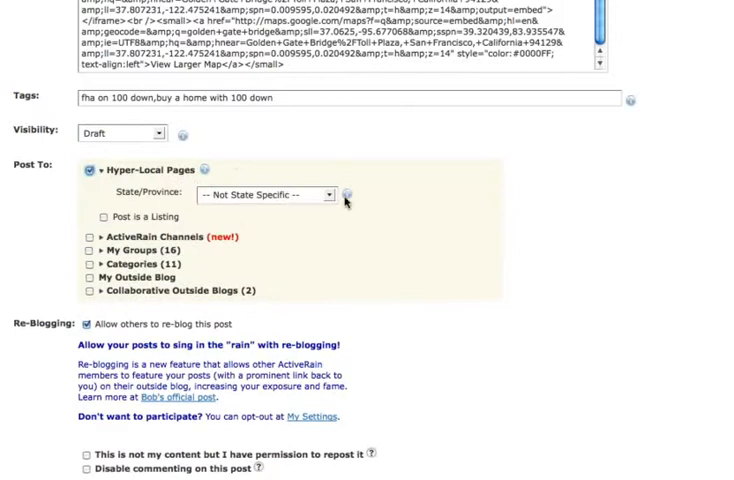
{"action": "left_click", "coordinate": [264, 194]}
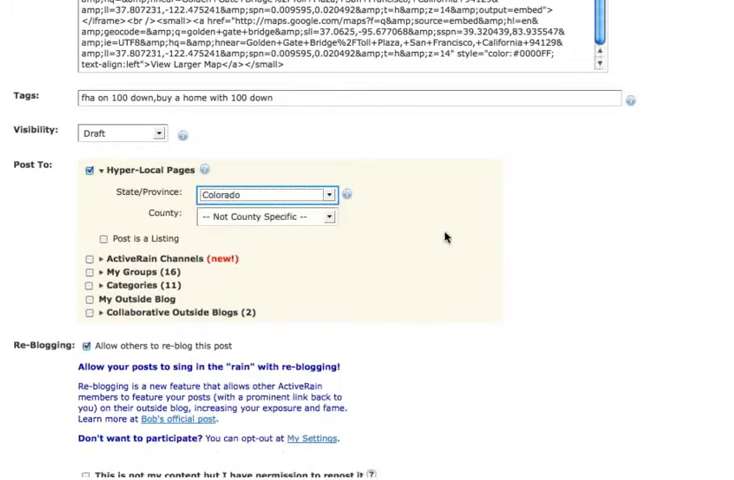
{"action": "mouse_move", "coordinate": [478, 222]}
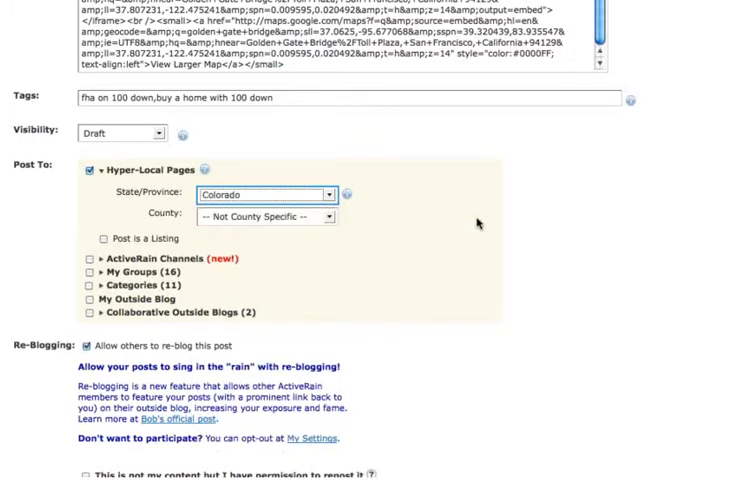
{"action": "left_click", "coordinate": [262, 216]}
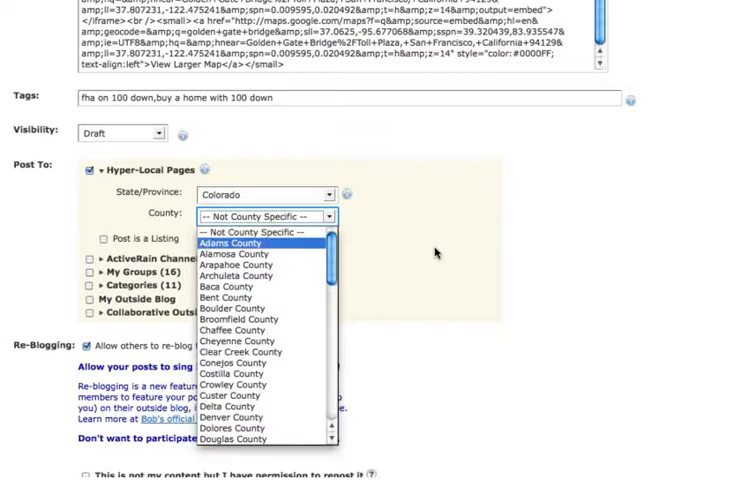
{"action": "mouse_move", "coordinate": [236, 264]}
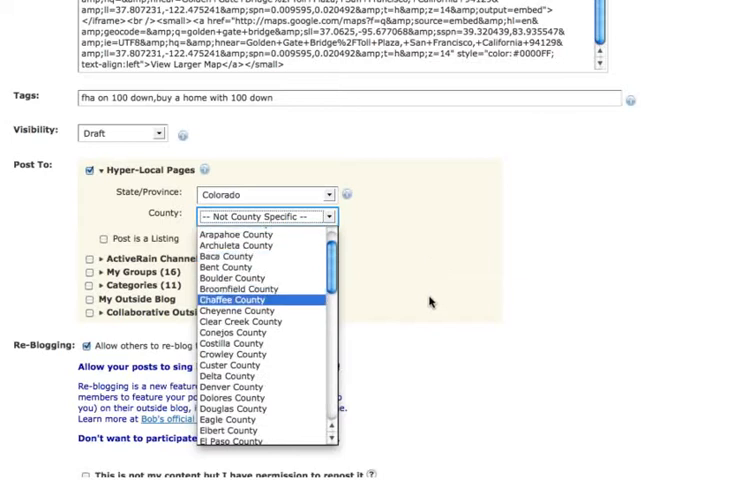
Change the county from Chaffee to Boulder County and review Boulder's neighbourhood list
{"action": "left_click", "coordinate": [244, 300]}
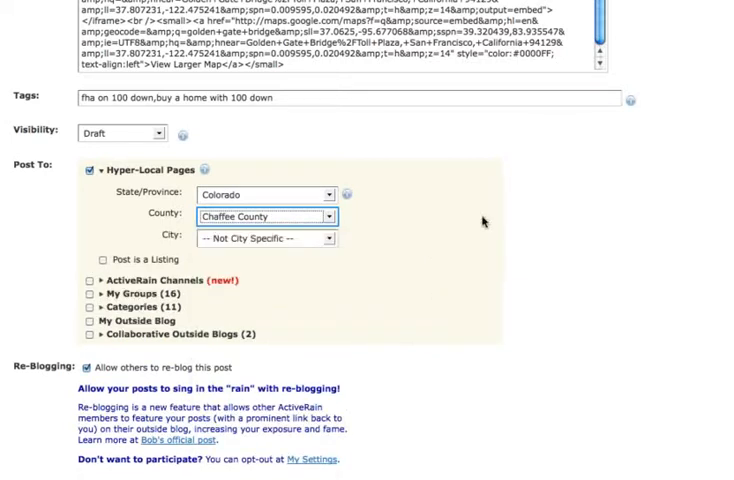
{"action": "left_click", "coordinate": [324, 216]}
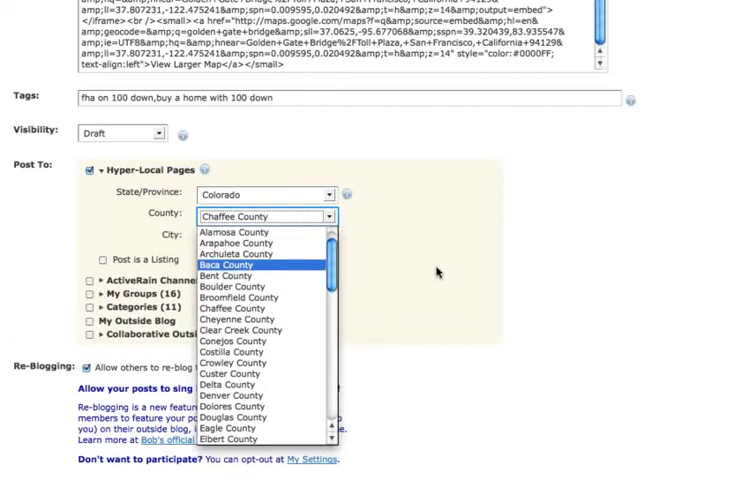
{"action": "left_click", "coordinate": [244, 288]}
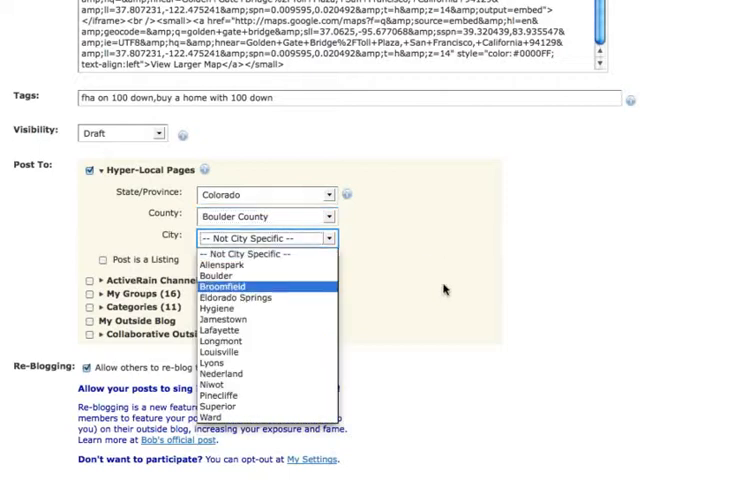
{"action": "mouse_move", "coordinate": [220, 276]}
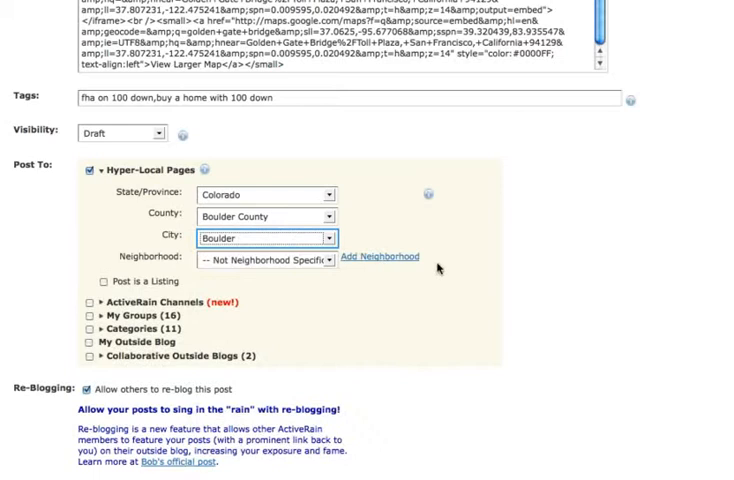
{"action": "left_click", "coordinate": [266, 260]}
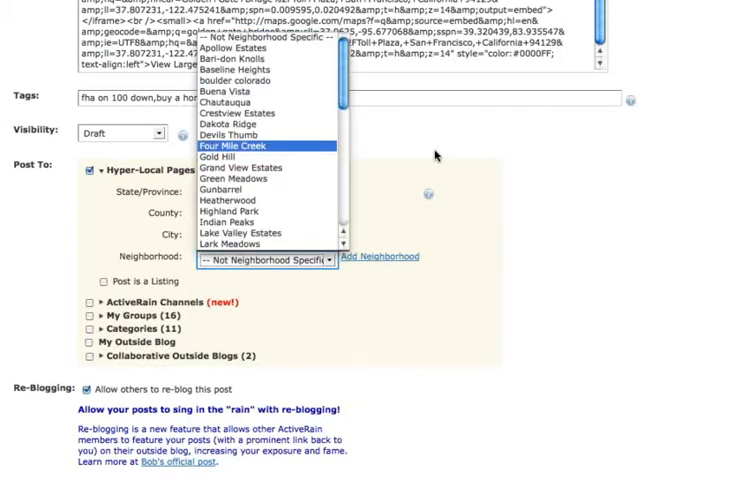
{"action": "scroll", "scroll_direction": "down", "scroll_amount": 3}
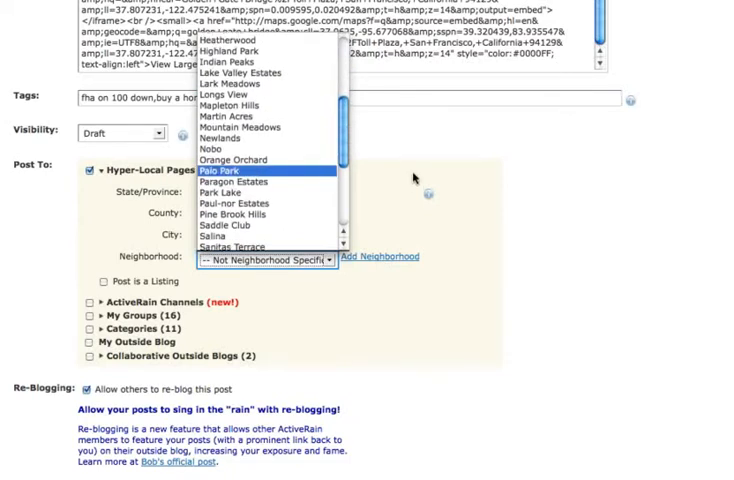
Mark a new community's centre on the Boulder map and name it 'monkey ridge'
{"action": "scroll", "scroll_direction": "down", "scroll_amount": 3}
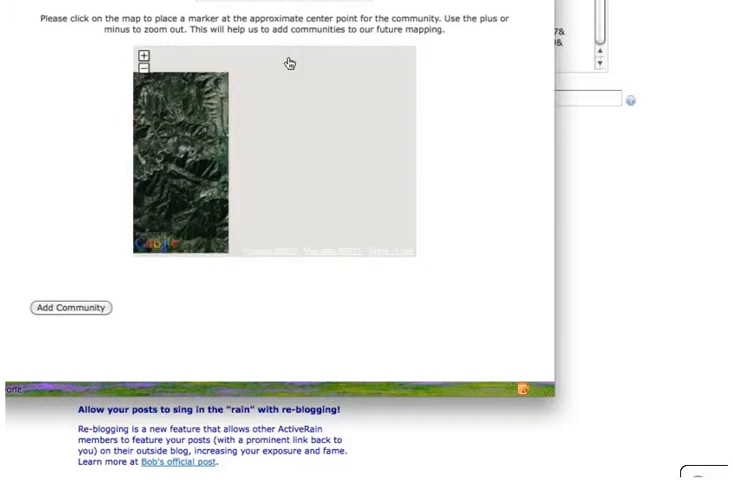
{"action": "left_click", "coordinate": [144, 56]}
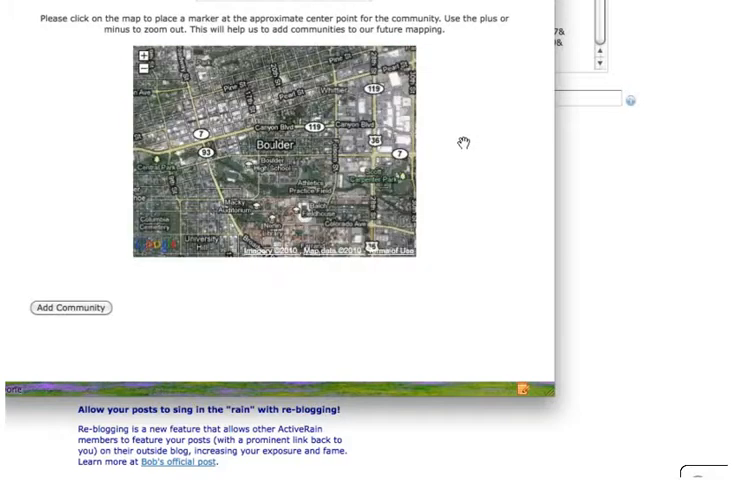
{"action": "left_click", "coordinate": [320, 128]}
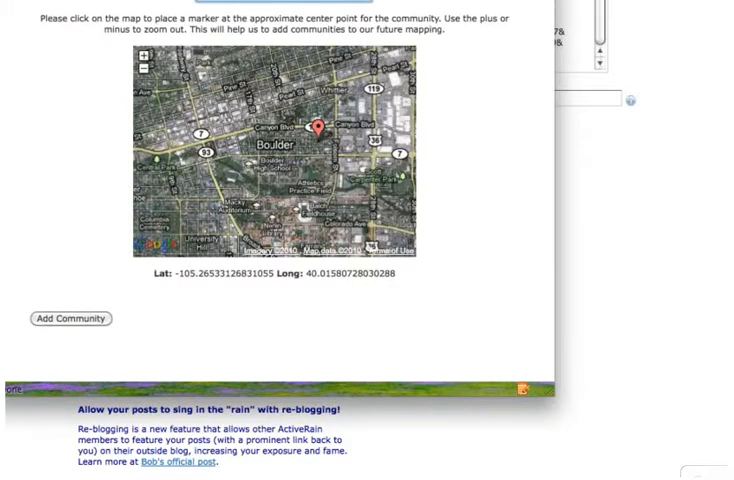
{"action": "type", "text": "monkey ridge"}
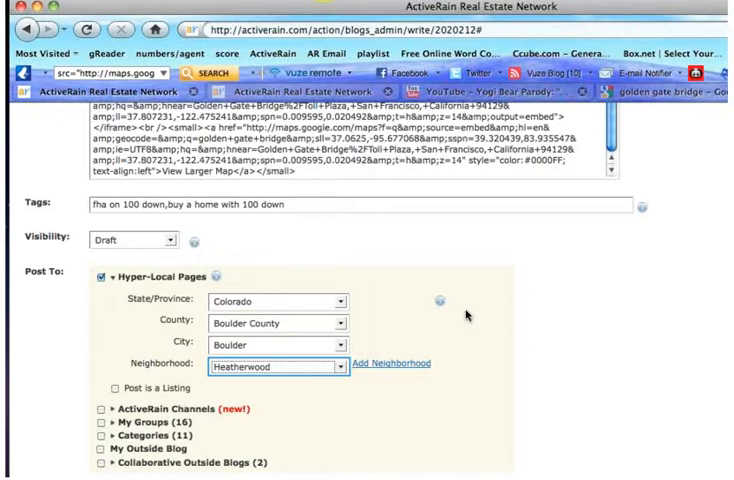
Choose the Mortgage / Finance topic under ActiveRain Channels and view its channel page
{"action": "scroll", "scroll_direction": "down", "scroll_amount": 3}
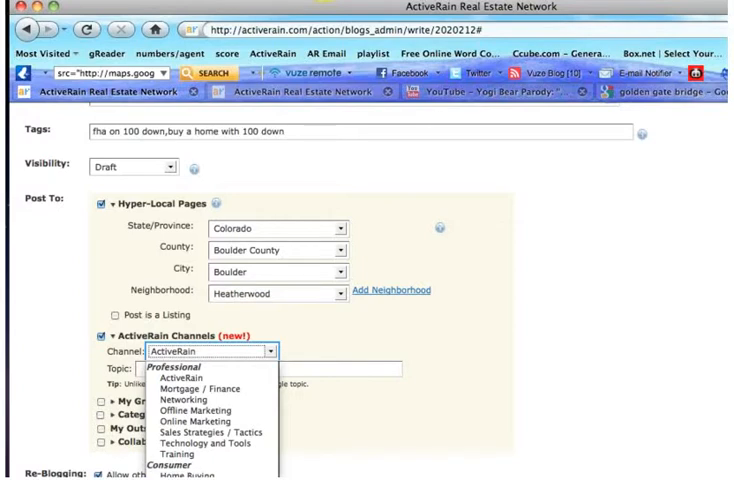
{"action": "left_click", "coordinate": [192, 390]}
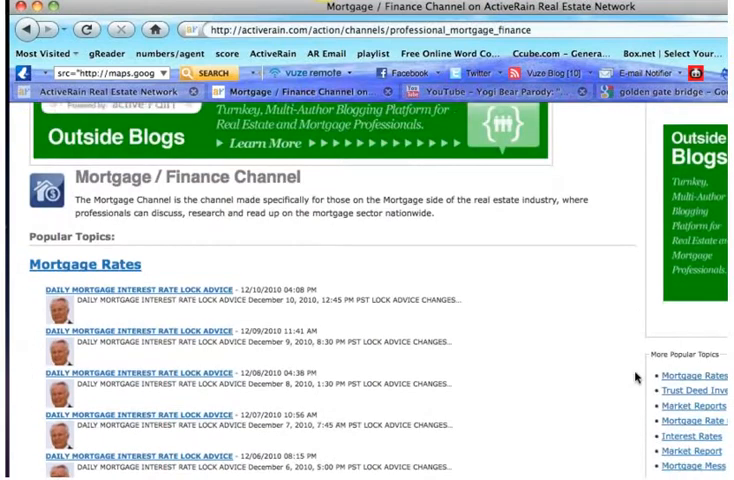
Browse down through the Mortgage / Finance channel's topic listings
{"action": "scroll", "scroll_direction": "down", "scroll_amount": 3}
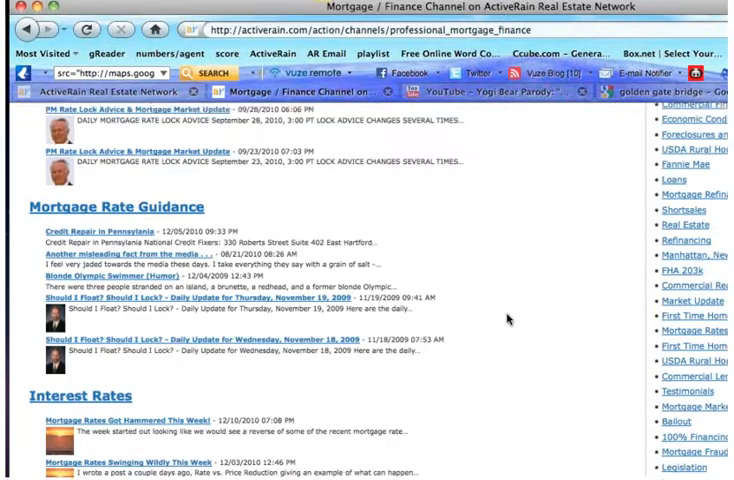
{"action": "scroll", "scroll_direction": "down", "scroll_amount": 3}
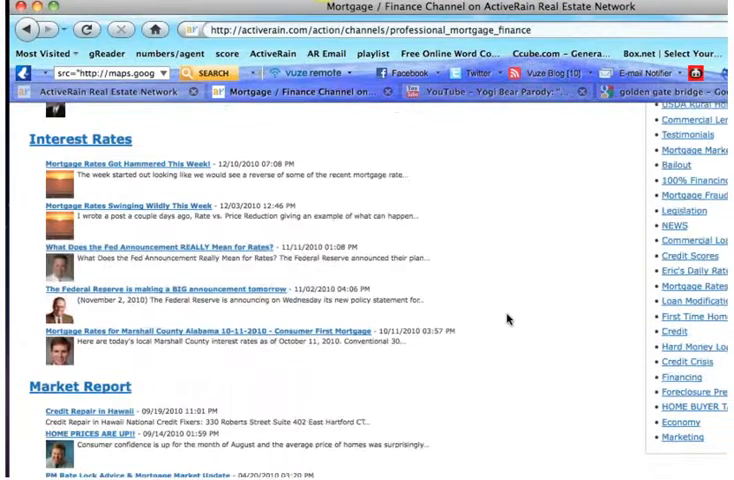
{"action": "scroll", "scroll_direction": "down", "scroll_amount": 3}
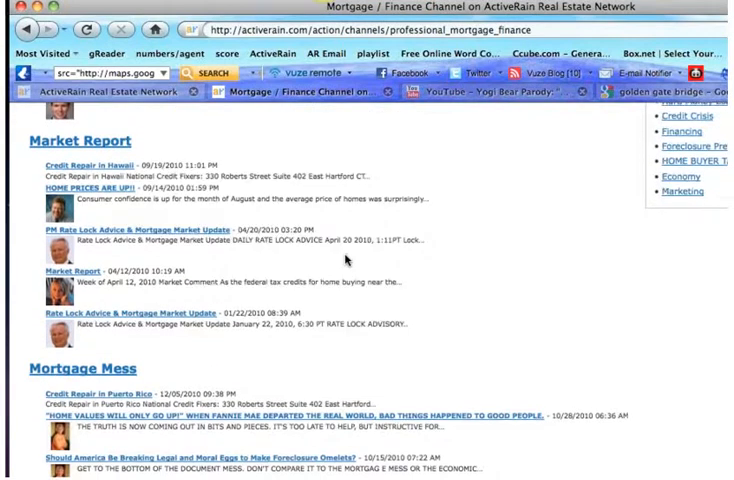
{"action": "scroll", "scroll_direction": "down", "scroll_amount": 3}
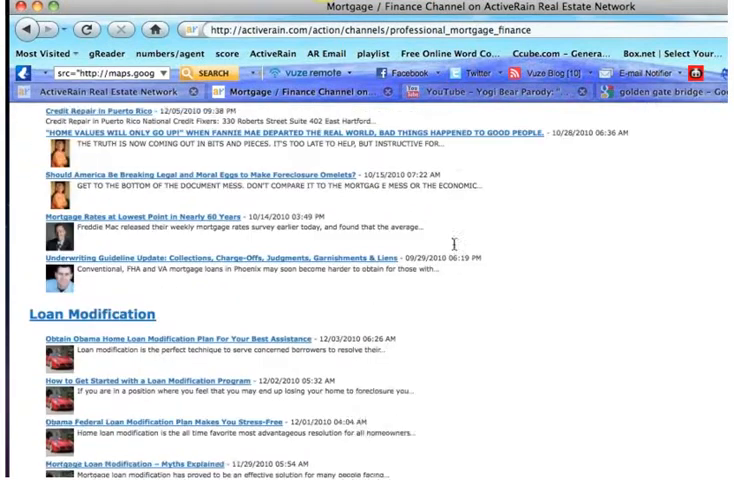
{"action": "scroll", "scroll_direction": "down", "scroll_amount": 3}
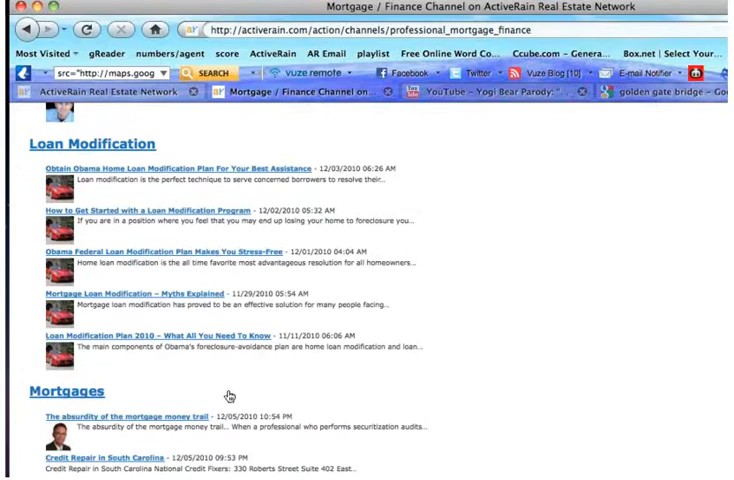
{"action": "scroll", "scroll_direction": "down", "scroll_amount": 3}
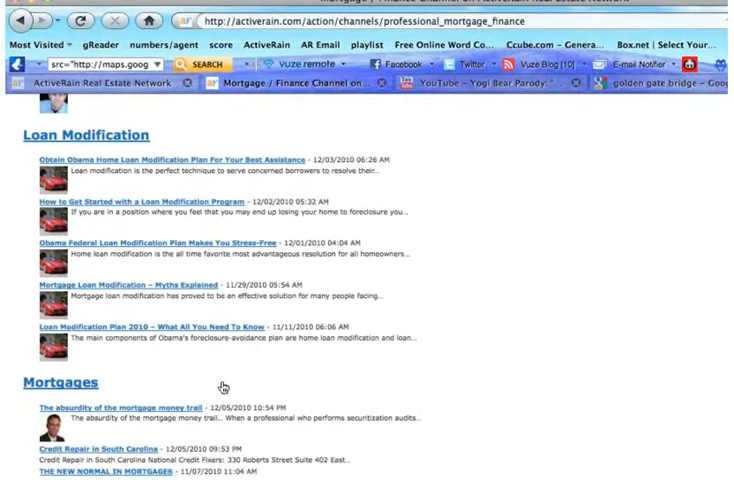
{"action": "scroll", "scroll_direction": "down", "scroll_amount": 3}
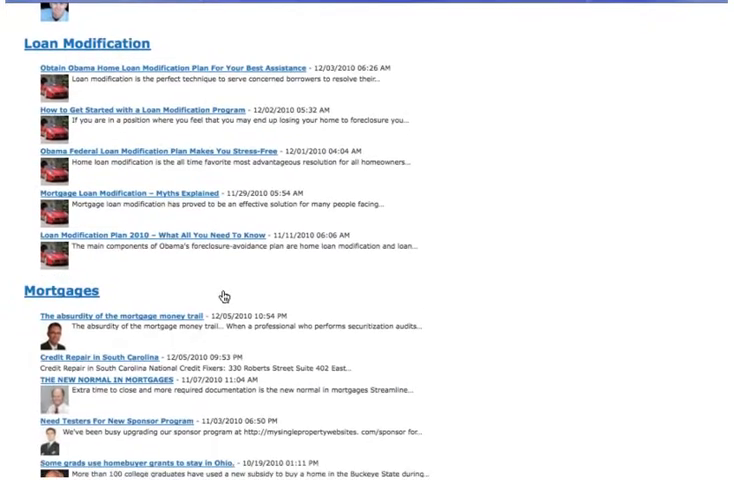
{"action": "scroll", "scroll_direction": "down", "scroll_amount": 3}
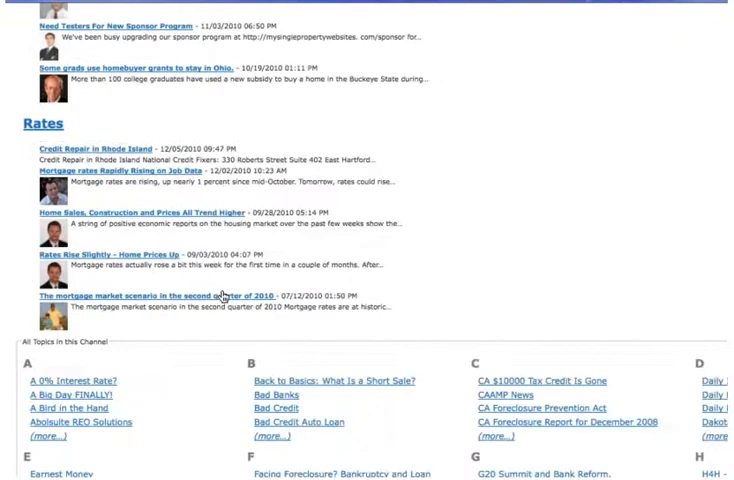
{"action": "scroll", "scroll_direction": "down", "scroll_amount": 3}
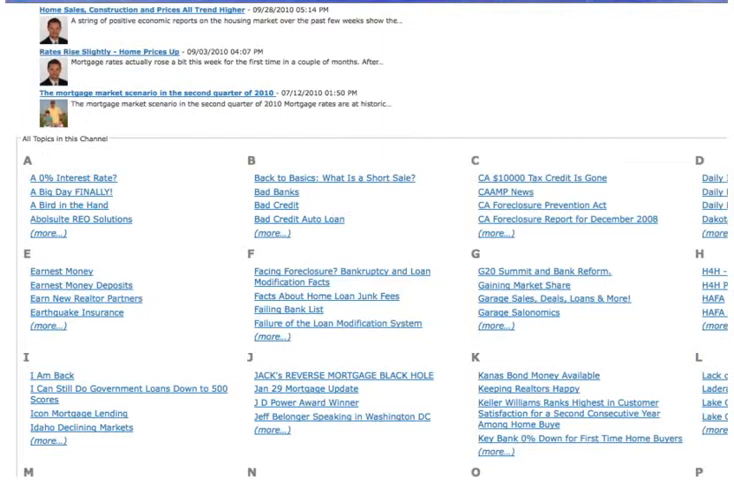
{"action": "mouse_move", "coordinate": [716, 96]}
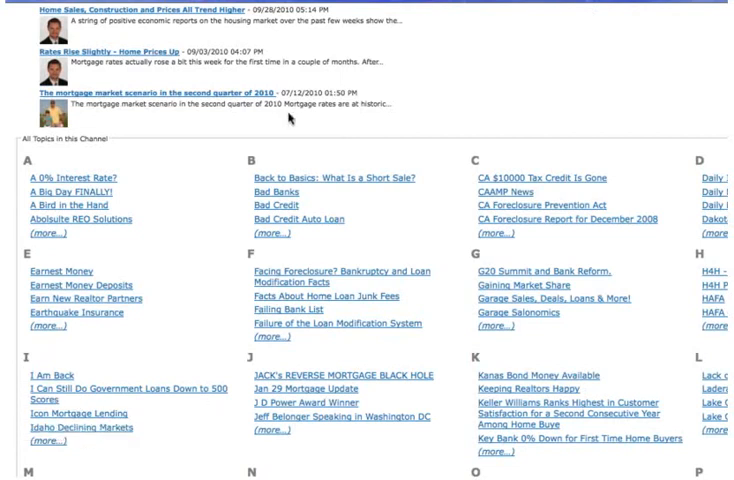
{"action": "mouse_move", "coordinate": [292, 120]}
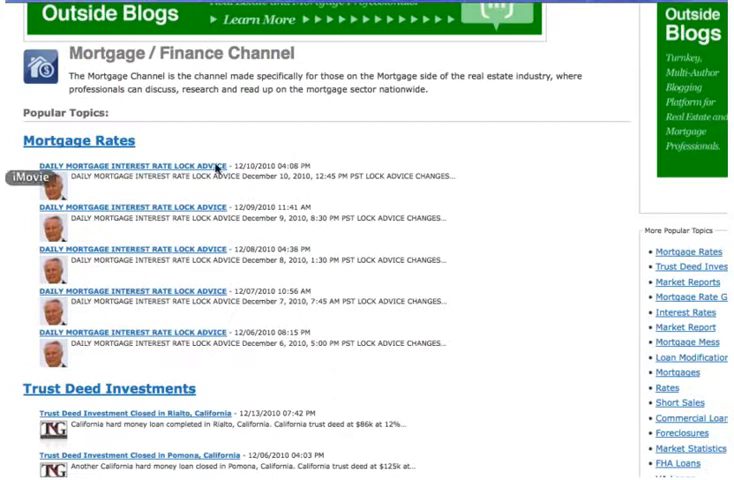
{"action": "mouse_move", "coordinate": [304, 156]}
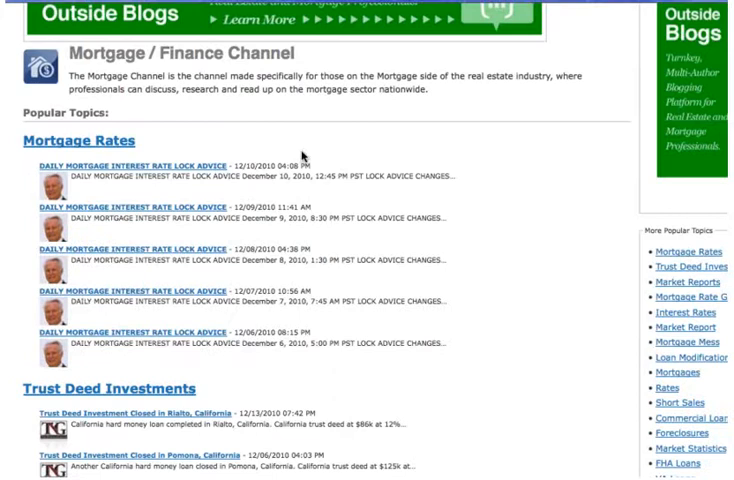
Return to the posting options with Mortgage / Finance selected as the channel
{"action": "scroll", "scroll_direction": "down", "scroll_amount": 3}
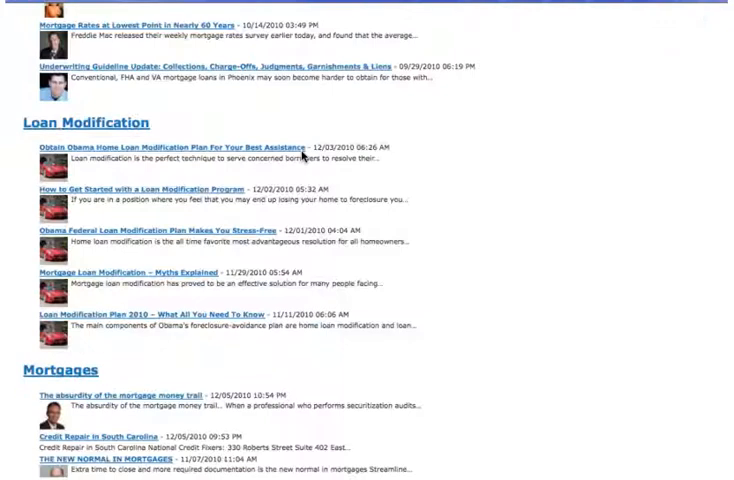
{"action": "scroll", "scroll_direction": "down", "scroll_amount": 3}
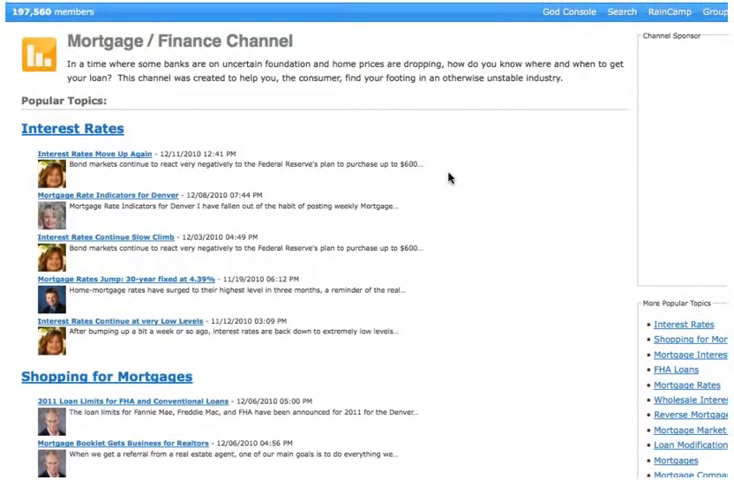
{"action": "scroll", "scroll_direction": "down", "scroll_amount": 3}
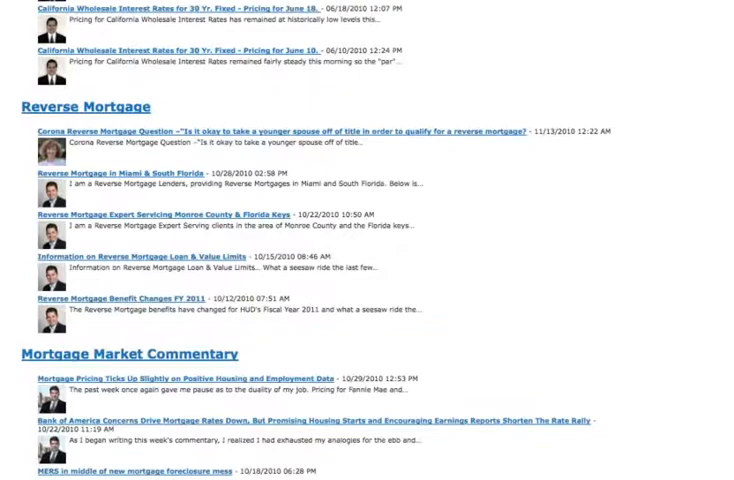
{"action": "scroll", "scroll_direction": "down", "scroll_amount": 3}
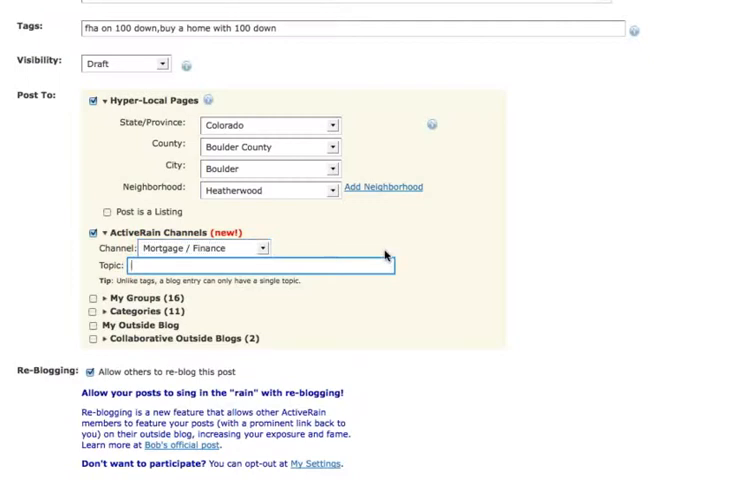
Enter 'FHA Loans' as the channel topic
{"action": "type", "text": "FHA Loans"}
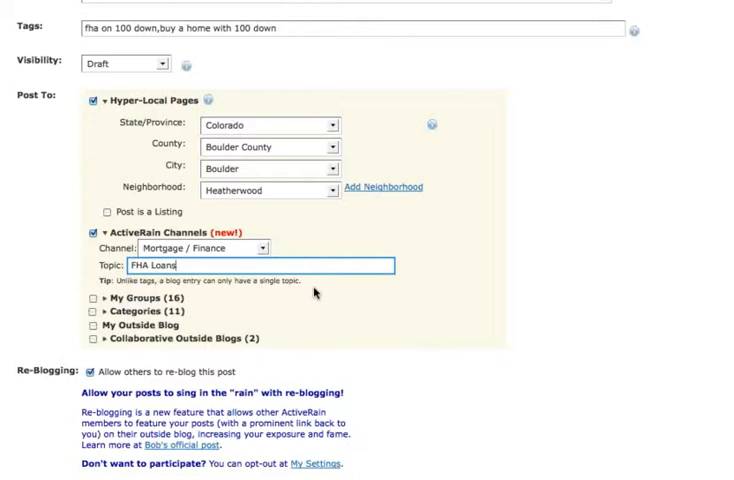
{"action": "mouse_move", "coordinate": [626, 324]}
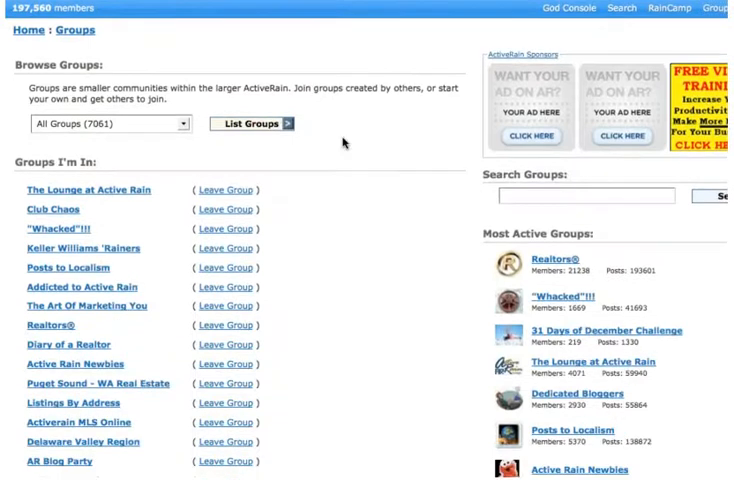
List the groups directory and browse through it
{"action": "left_click", "coordinate": [108, 122]}
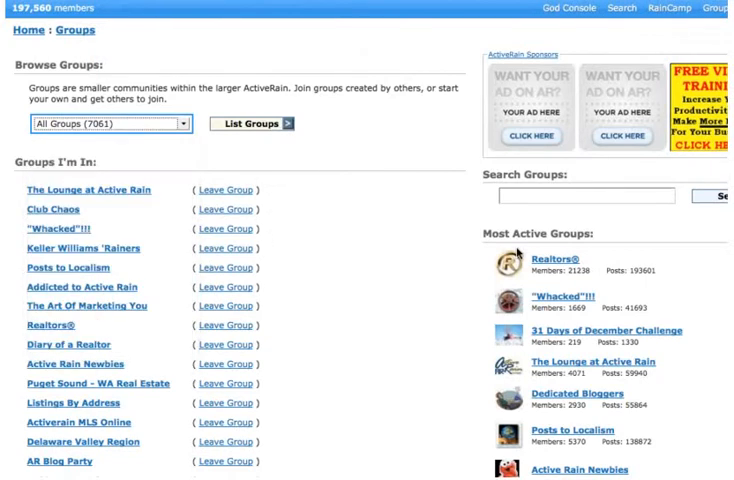
{"action": "scroll", "scroll_direction": "down", "scroll_amount": 3}
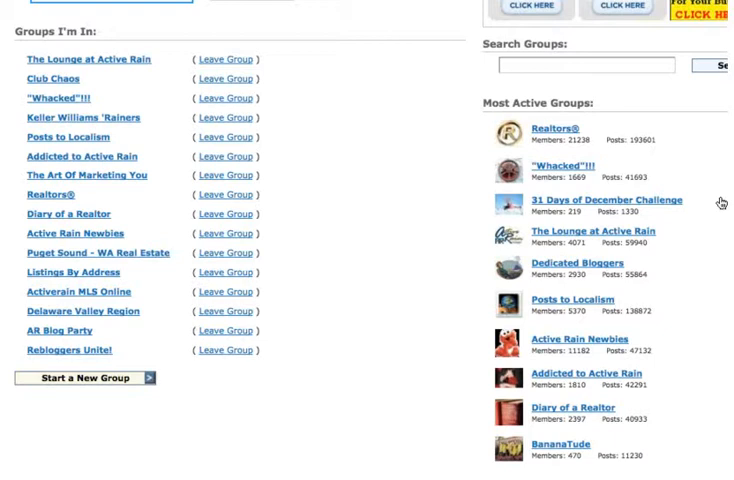
{"action": "mouse_move", "coordinate": [720, 208]}
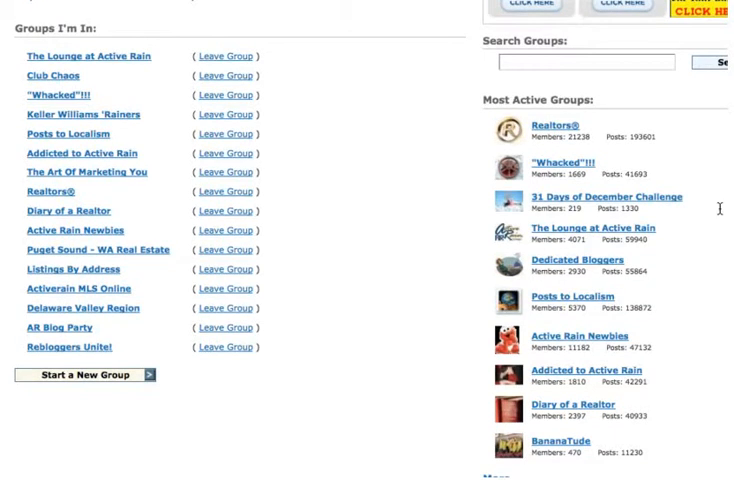
{"action": "scroll", "scroll_direction": "down", "scroll_amount": 3}
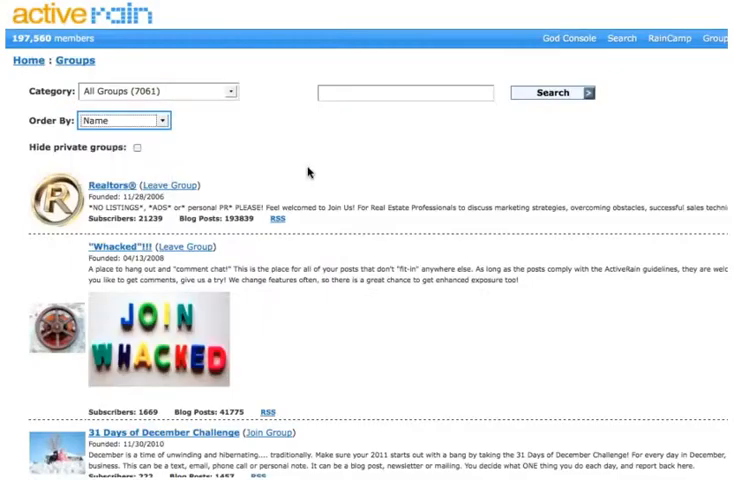
Order the groups by number of subscribers and return to the form's My Groups list
{"action": "left_click", "coordinate": [120, 120]}
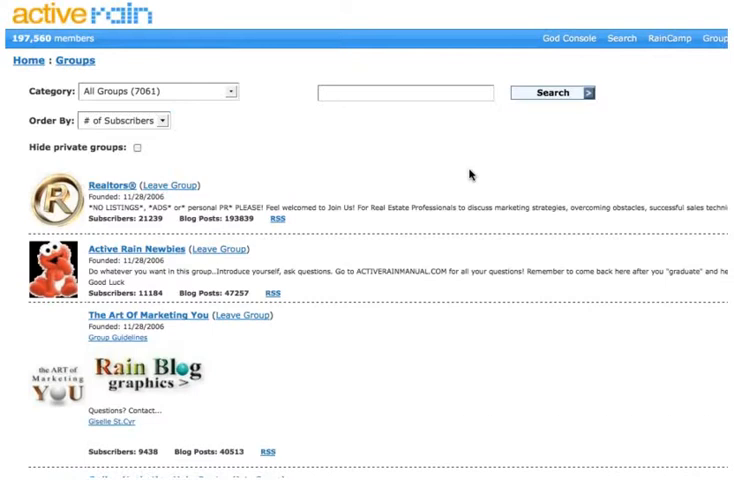
{"action": "scroll", "scroll_direction": "down", "scroll_amount": 3}
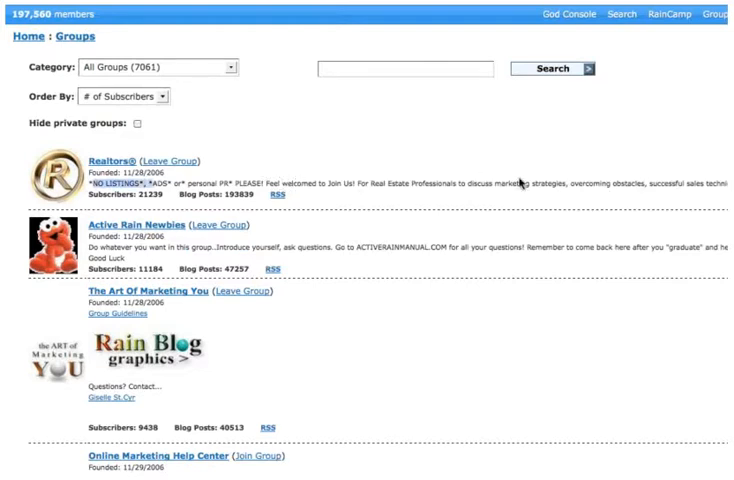
{"action": "mouse_move", "coordinate": [510, 180]}
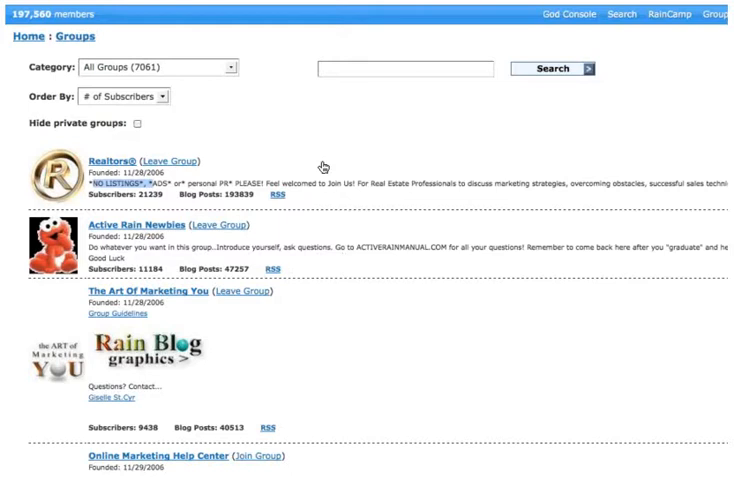
{"action": "mouse_move", "coordinate": [328, 166]}
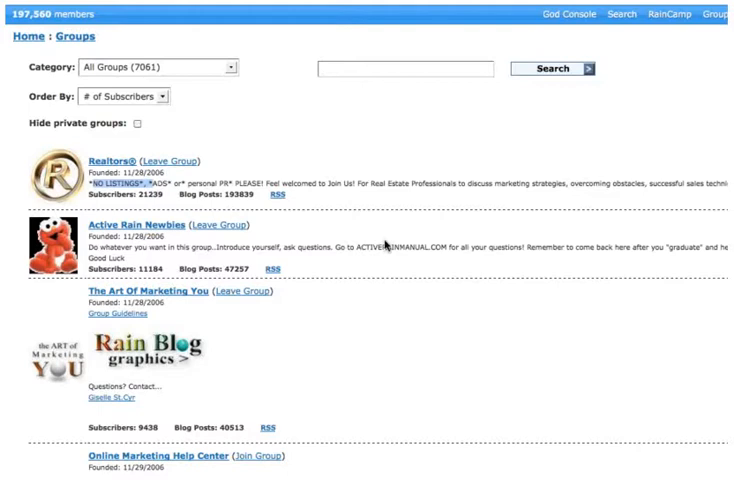
{"action": "scroll", "scroll_direction": "down", "scroll_amount": 3}
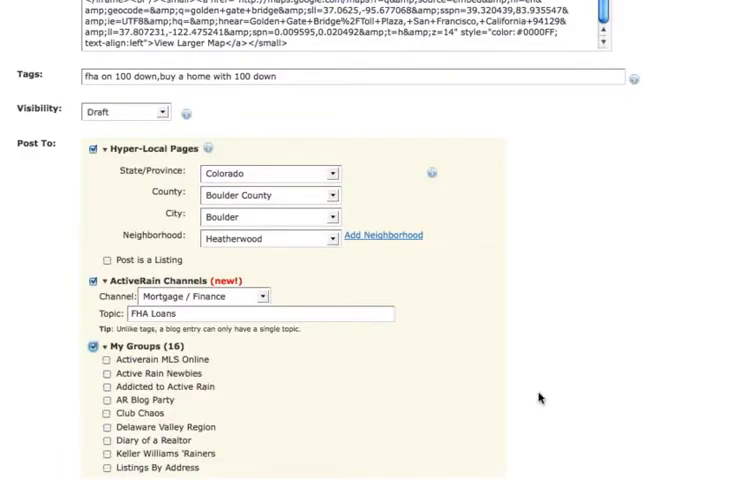
{"action": "scroll", "scroll_direction": "down", "scroll_amount": 3}
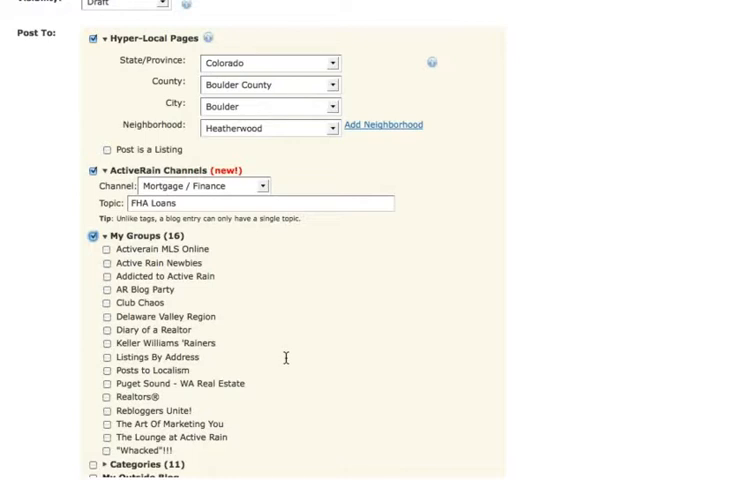
{"action": "mouse_move", "coordinate": [520, 328]}
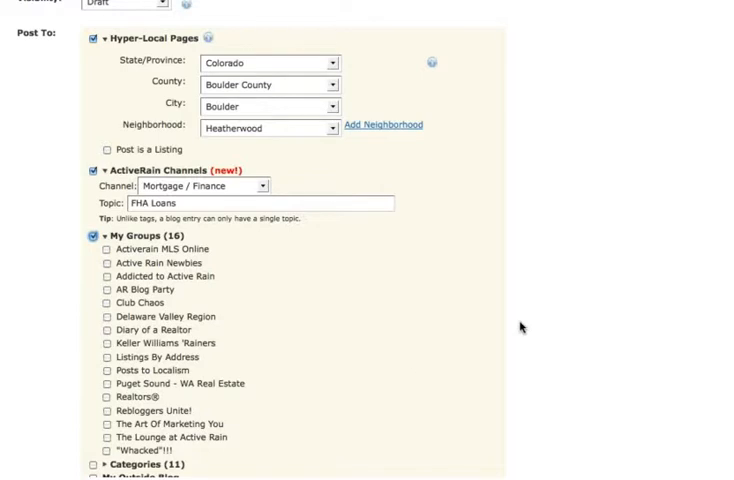
{"action": "scroll", "scroll_direction": "down", "scroll_amount": 3}
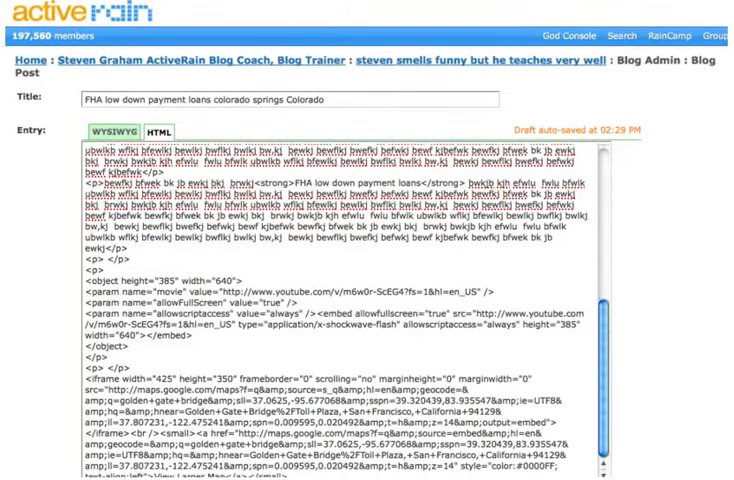
Select a category for the post and show the outside blogs it can go to
{"action": "scroll", "scroll_direction": "down", "scroll_amount": 3}
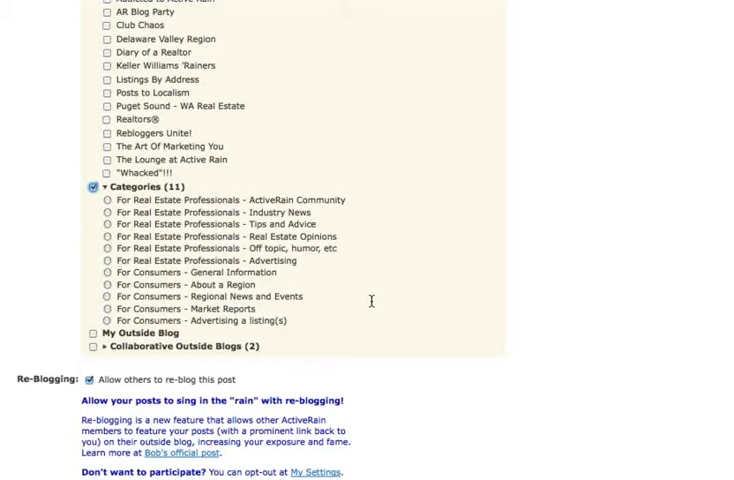
{"action": "mouse_move", "coordinate": [364, 304]}
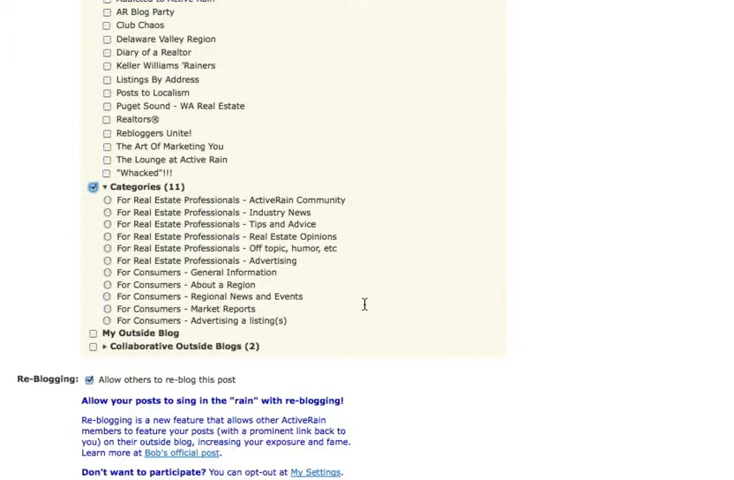
{"action": "mouse_move", "coordinate": [256, 272]}
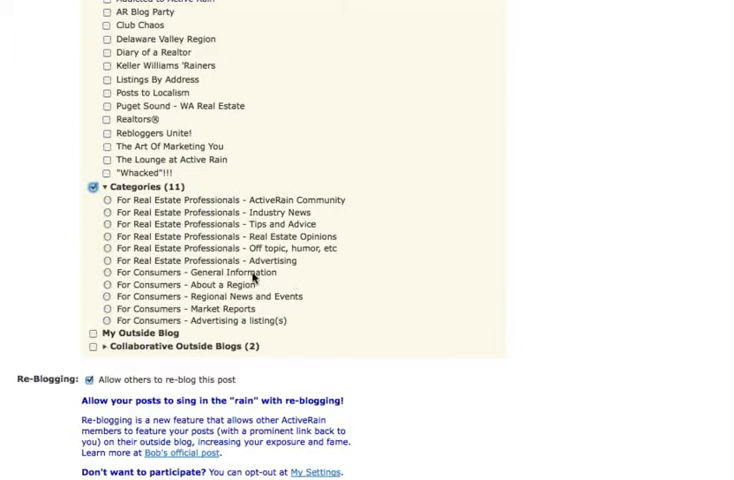
{"action": "left_click", "coordinate": [106, 272]}
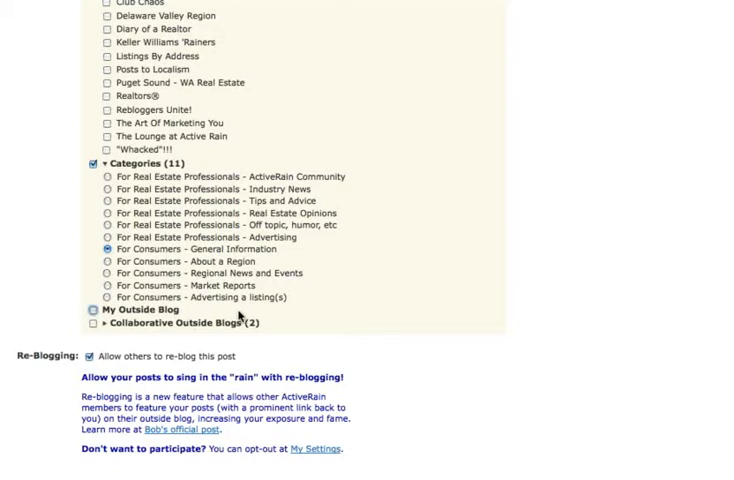
{"action": "left_click", "coordinate": [94, 308]}
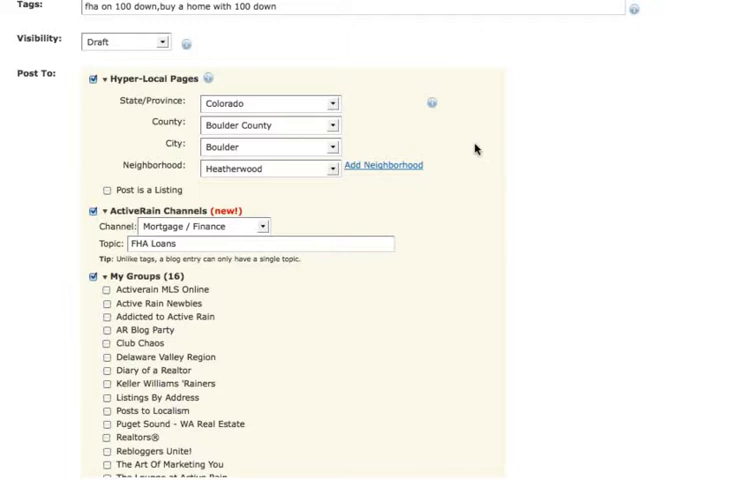
Review the re-blogging note and channel settings, still set to Mortgage / Finance
{"action": "scroll", "scroll_direction": "down", "scroll_amount": 3}
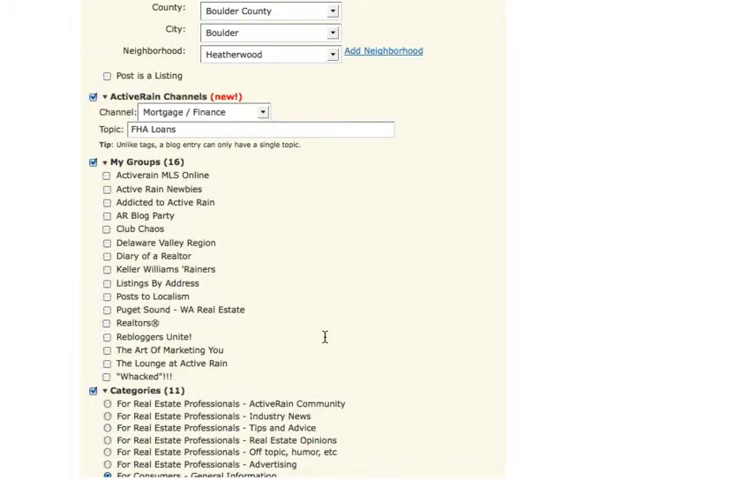
{"action": "scroll", "scroll_direction": "up", "scroll_amount": 3}
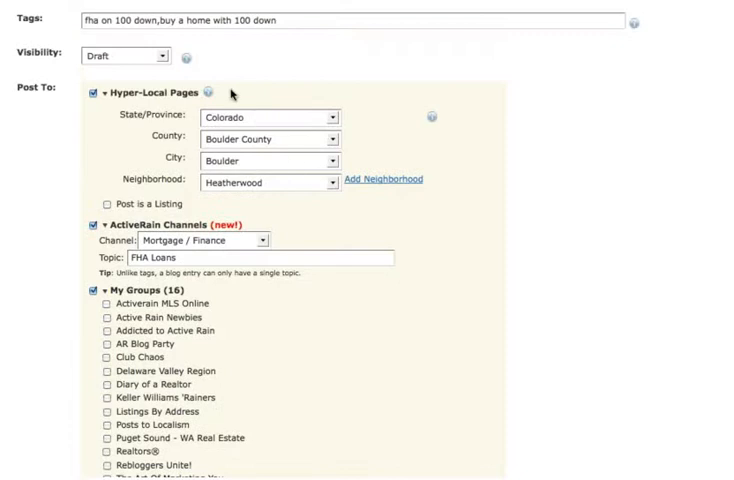
{"action": "mouse_move", "coordinate": [428, 112]}
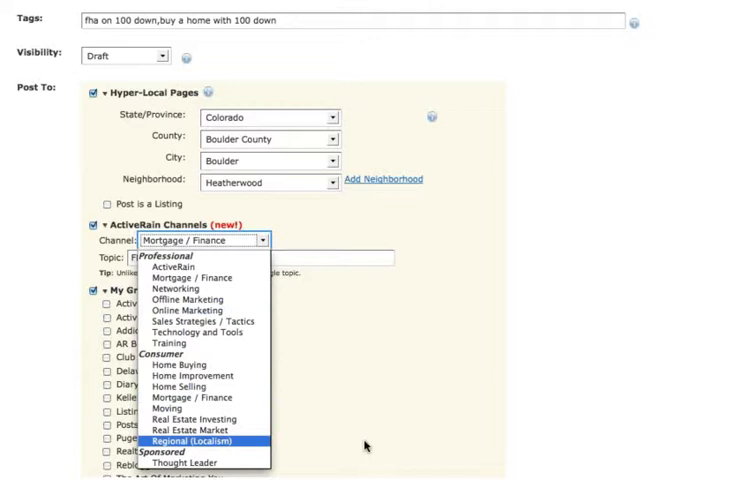
{"action": "mouse_move", "coordinate": [370, 448]}
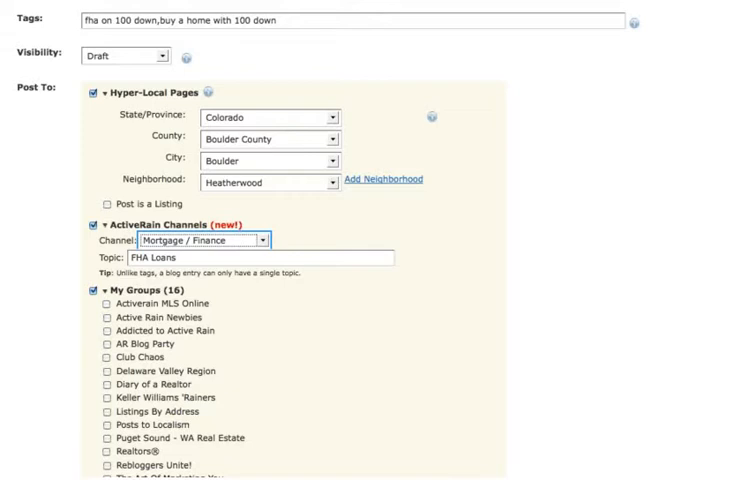
{"action": "scroll", "scroll_direction": "down", "scroll_amount": 3}
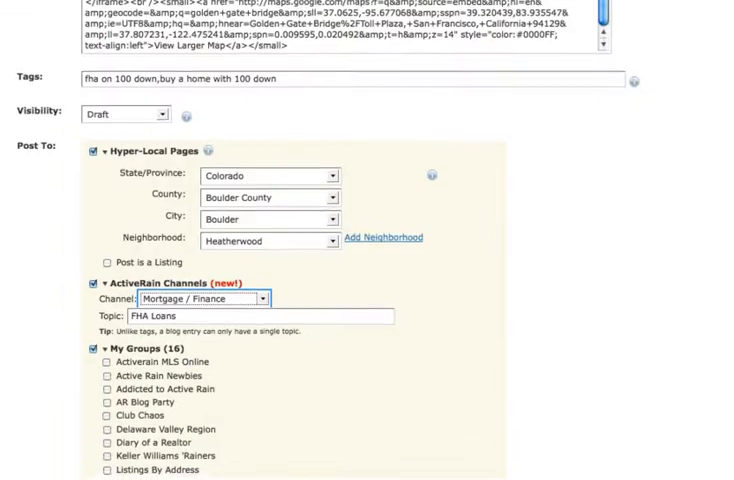
{"action": "scroll", "scroll_direction": "down", "scroll_amount": 3}
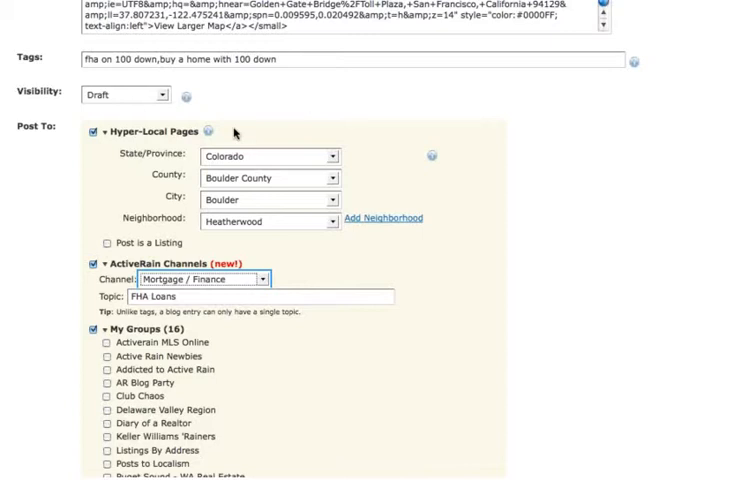
Post the blog entry and confirm the copyright dialog
{"action": "left_click", "coordinate": [98, 130]}
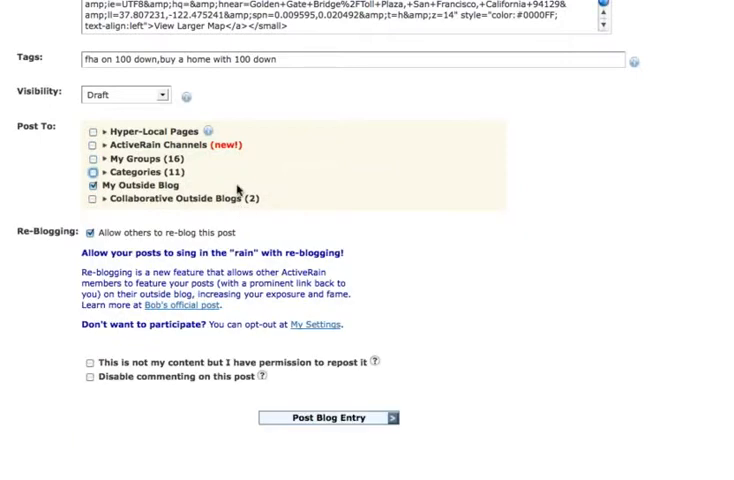
{"action": "left_click", "coordinate": [86, 184]}
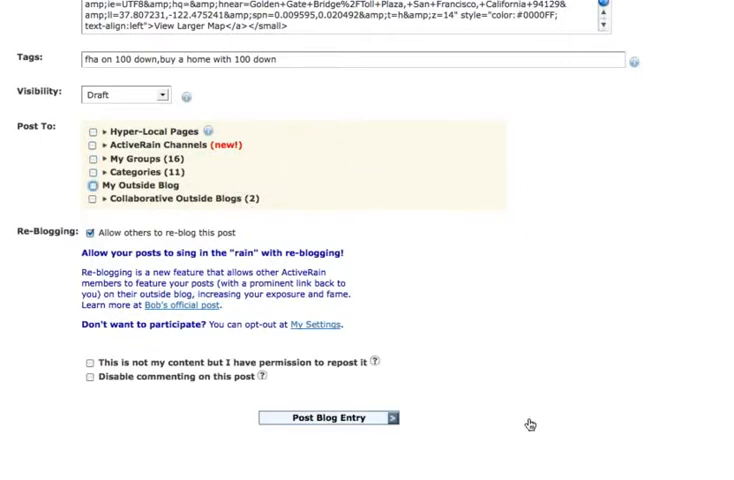
{"action": "left_click", "coordinate": [328, 416]}
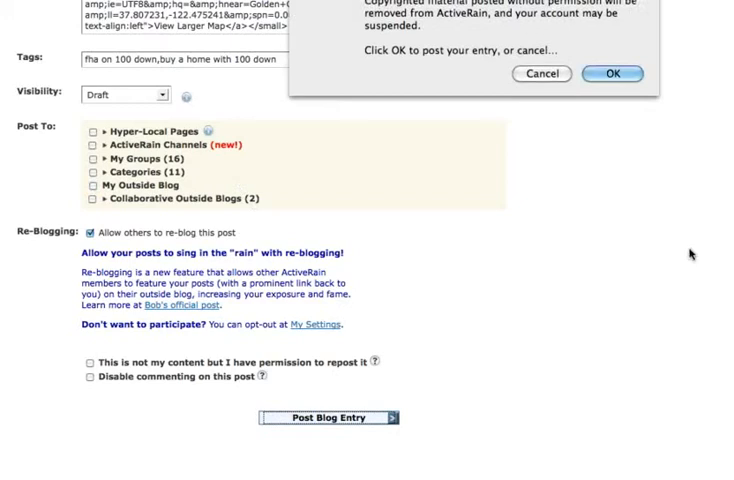
{"action": "left_click", "coordinate": [612, 74]}
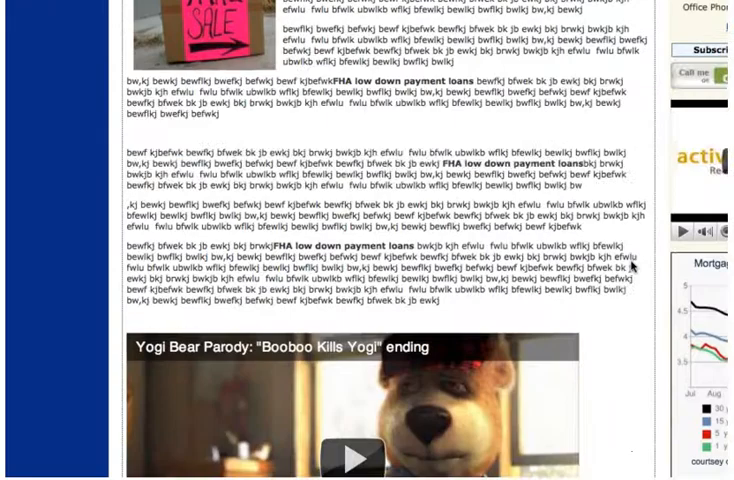
Scroll the posted draft to check its photo, YouTube video and Google map
{"action": "scroll", "scroll_direction": "down", "scroll_amount": 3}
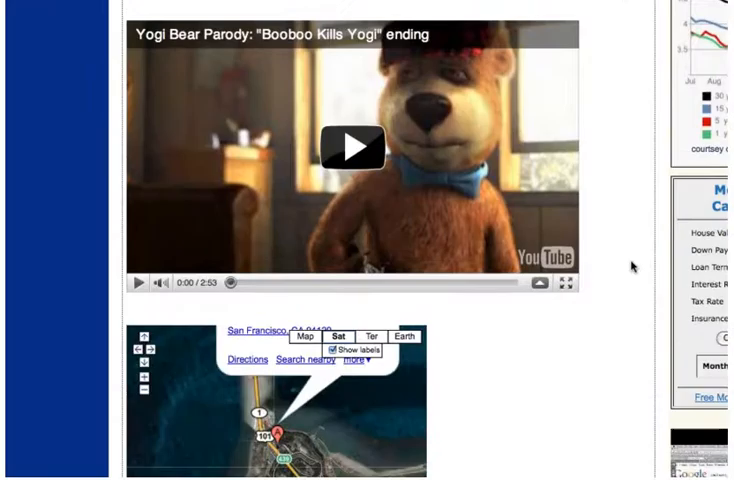
{"action": "scroll", "scroll_direction": "down", "scroll_amount": 3}
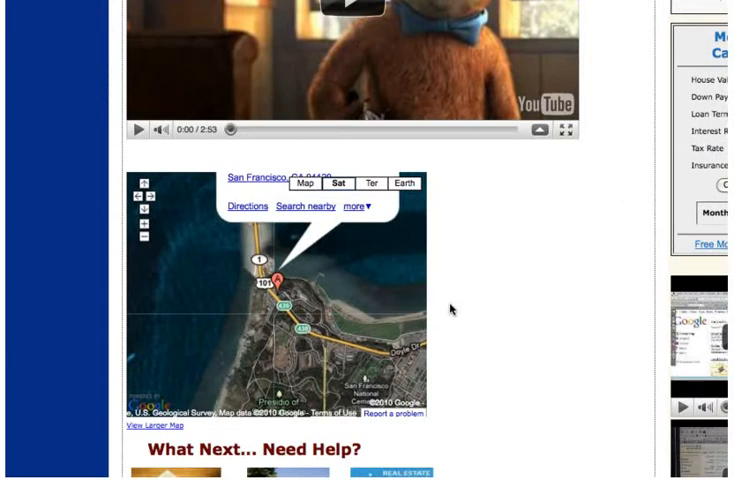
{"action": "scroll", "scroll_direction": "down", "scroll_amount": 3}
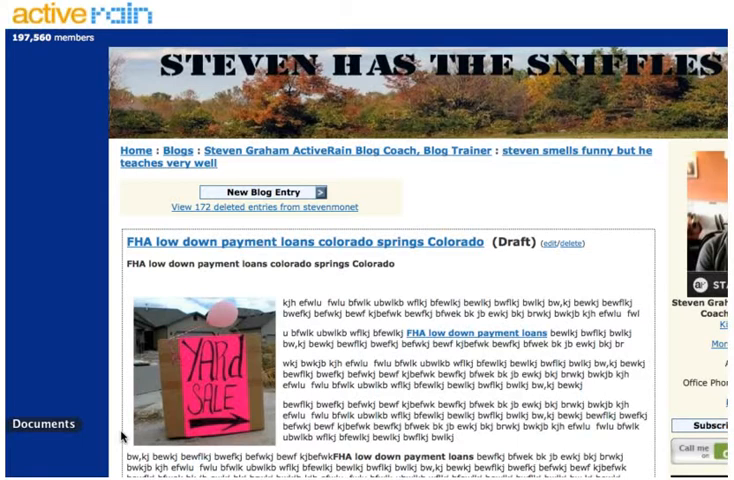
{"action": "mouse_move", "coordinate": [152, 438]}
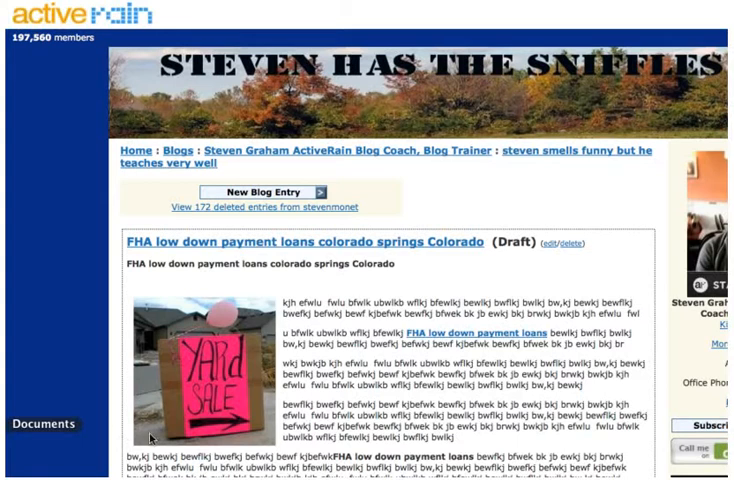
{"action": "mouse_move", "coordinate": [278, 24]}
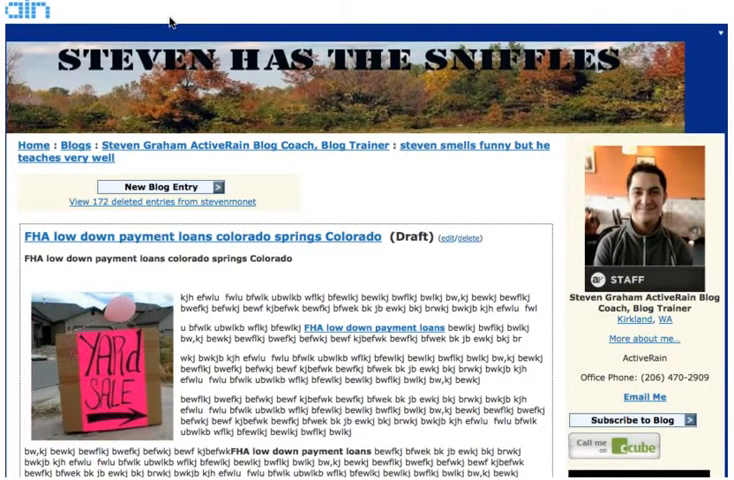
{"action": "mouse_move", "coordinate": [170, 24]}
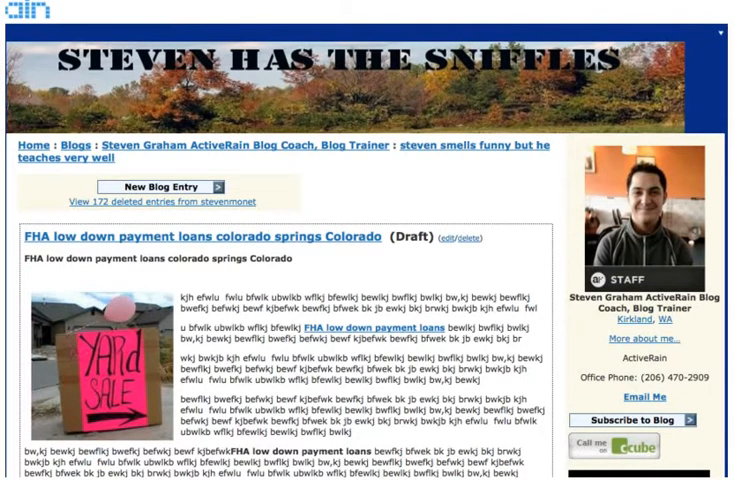
Navigate to the ActiveRain University training calendar page
{"action": "scroll", "scroll_direction": "down", "scroll_amount": 3}
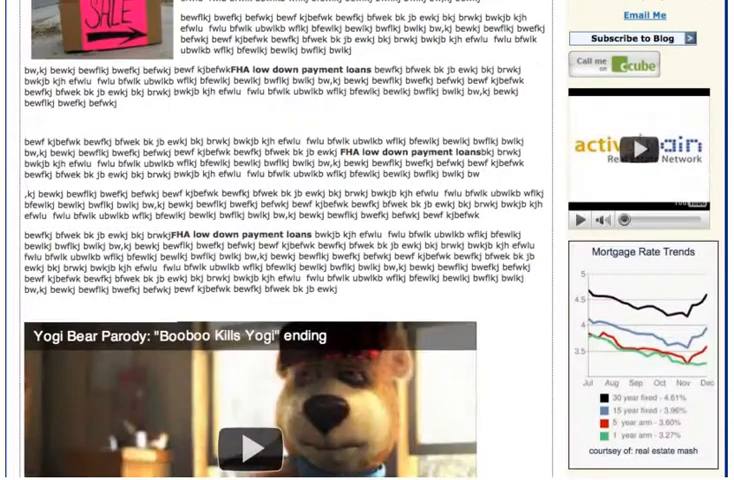
{"action": "scroll", "scroll_direction": "up", "scroll_amount": 3}
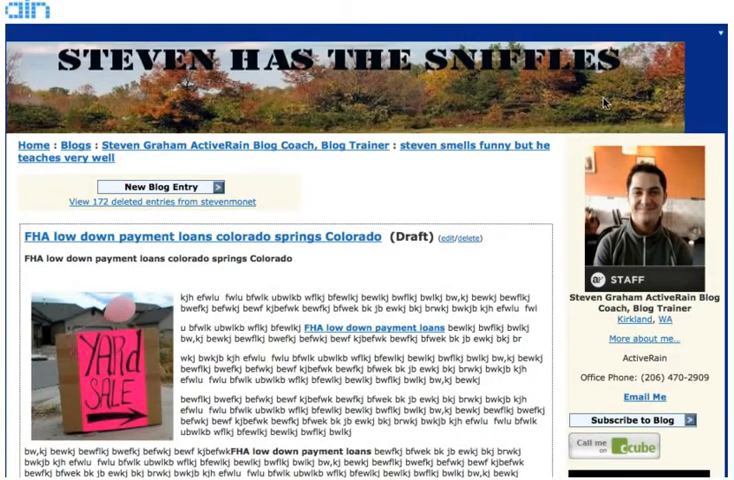
{"action": "scroll", "scroll_direction": "down", "scroll_amount": 3}
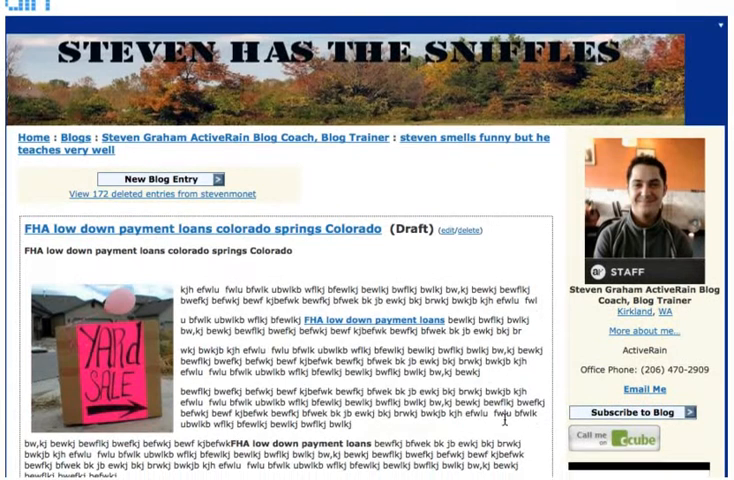
{"action": "scroll", "scroll_direction": "down", "scroll_amount": 3}
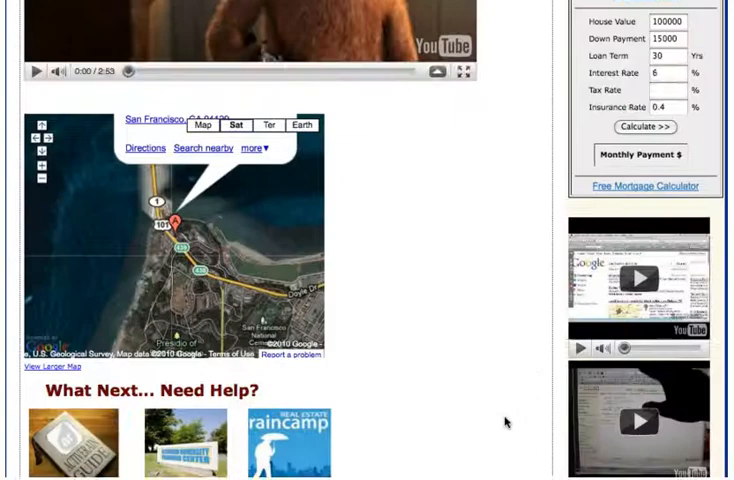
{"action": "scroll", "scroll_direction": "down", "scroll_amount": 3}
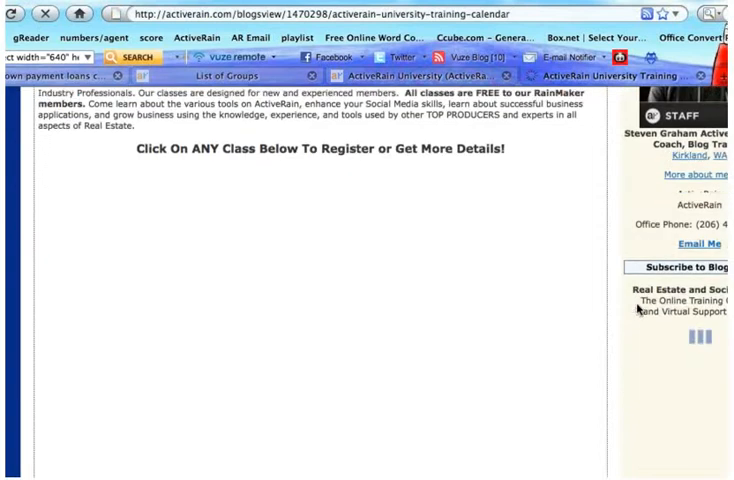
{"action": "scroll", "scroll_direction": "down", "scroll_amount": 3}
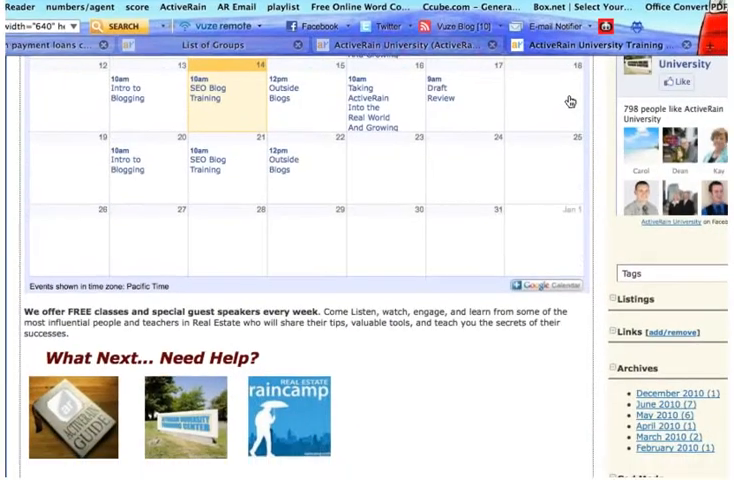
{"action": "scroll", "scroll_direction": "down", "scroll_amount": 3}
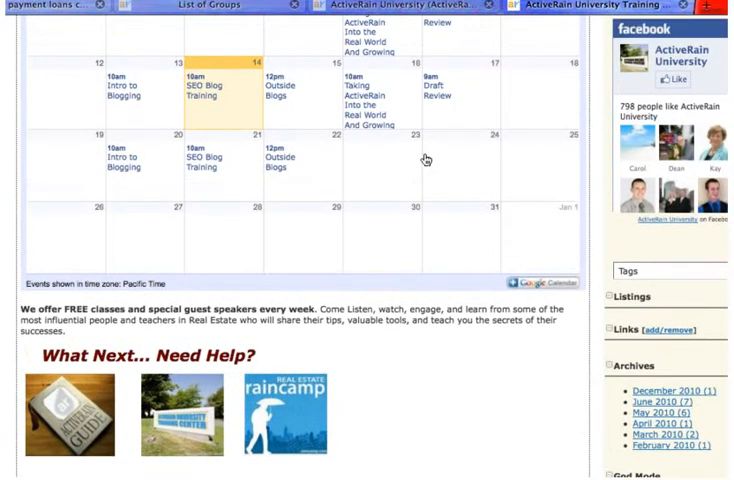
{"action": "mouse_move", "coordinate": [442, 70]}
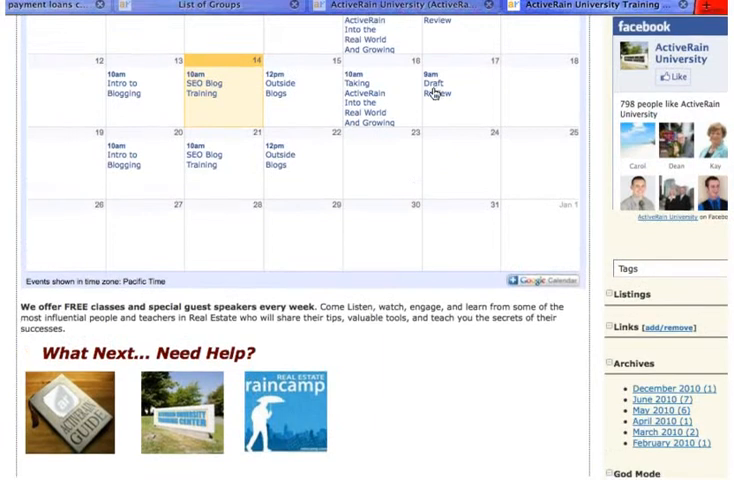
{"action": "scroll", "scroll_direction": "down", "scroll_amount": 3}
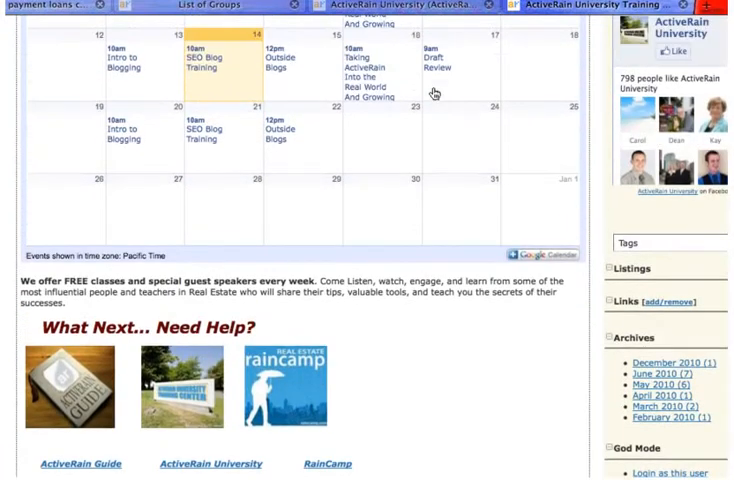
{"action": "mouse_move", "coordinate": [312, 56]}
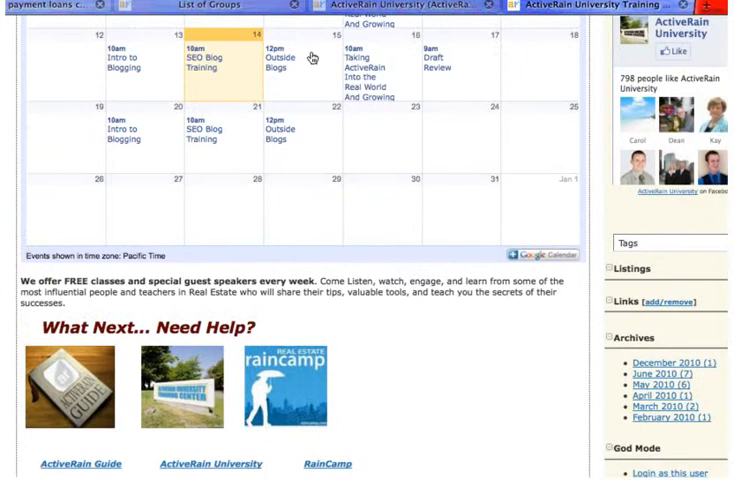
{"action": "mouse_move", "coordinate": [344, 78]}
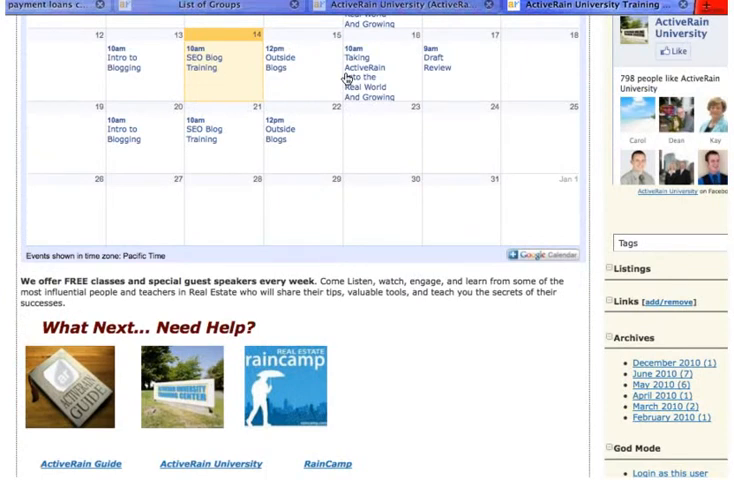
{"action": "mouse_move", "coordinate": [464, 60]}
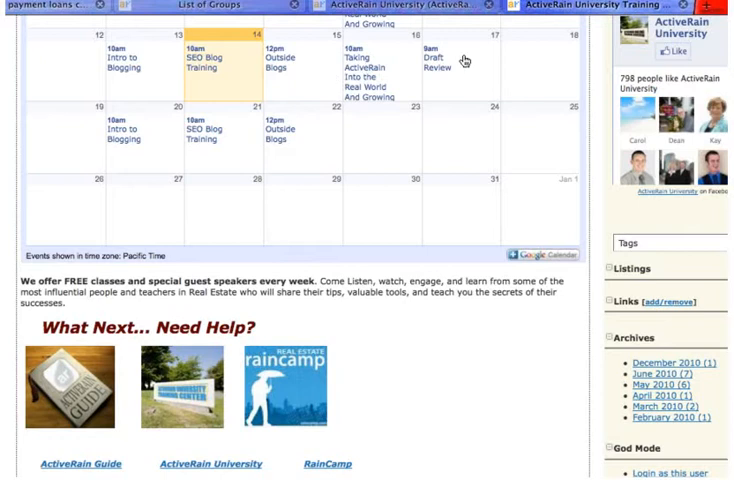
{"action": "mouse_move", "coordinate": [590, 68]}
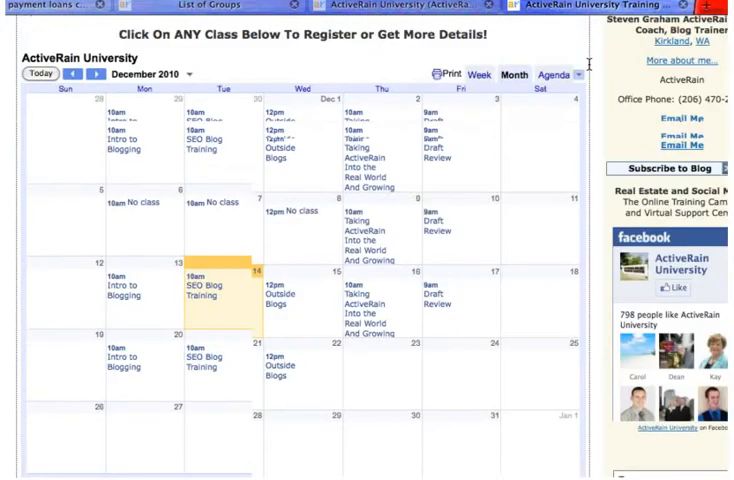
{"action": "scroll", "scroll_direction": "down", "scroll_amount": 3}
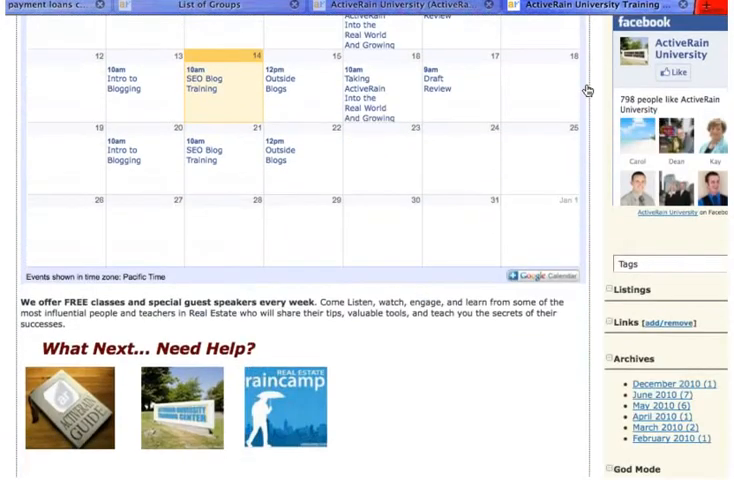